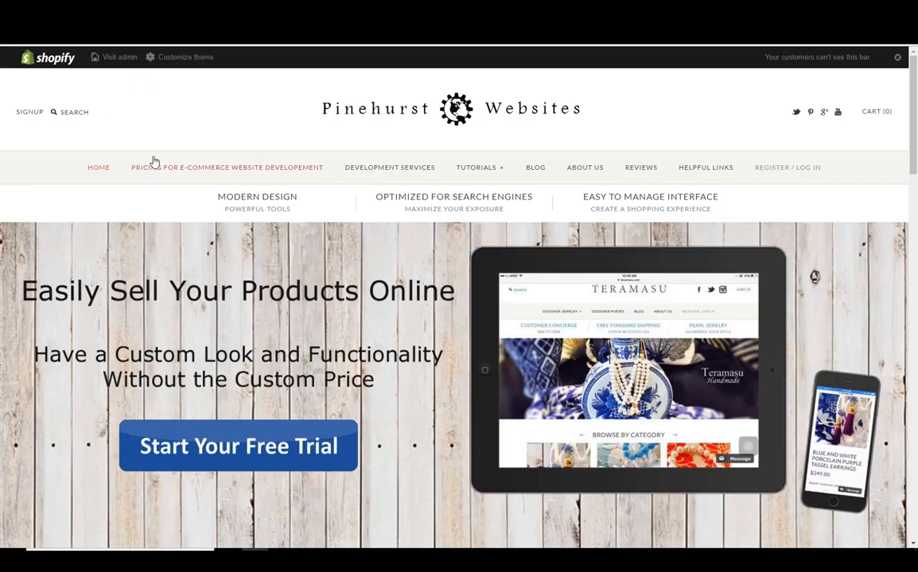
mouse_move(157, 157)
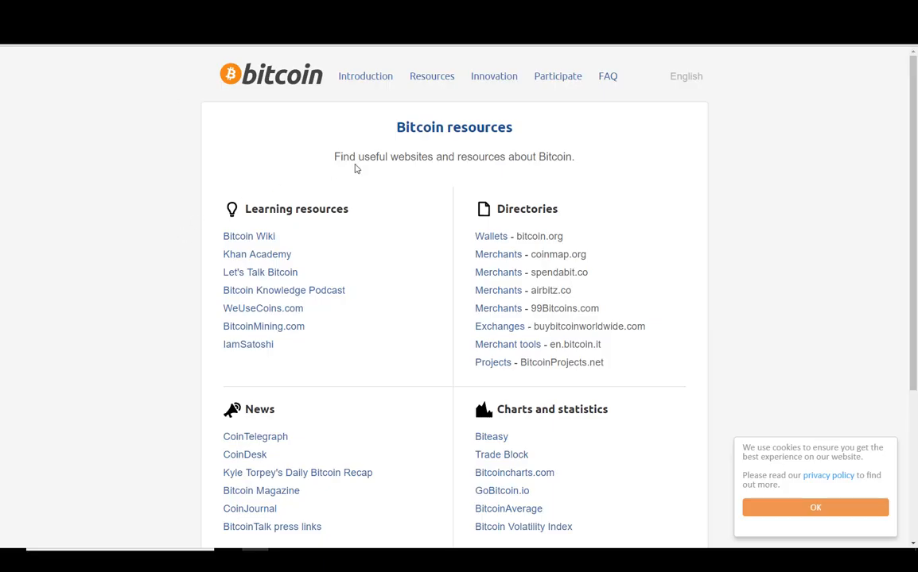
mouse_move(353, 93)
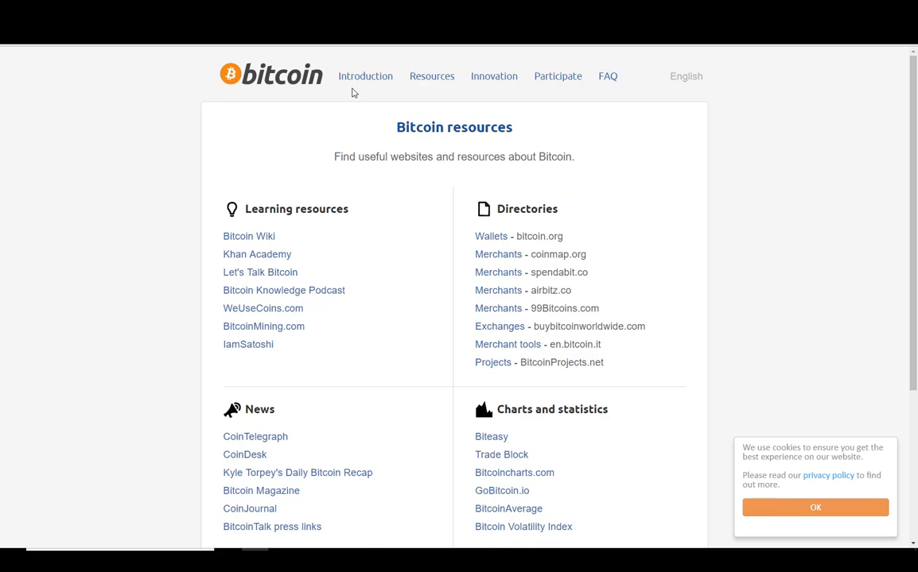
Step: Navigate via Resources to the Exchanges page and browse its country-by-country list
left_click(431, 77)
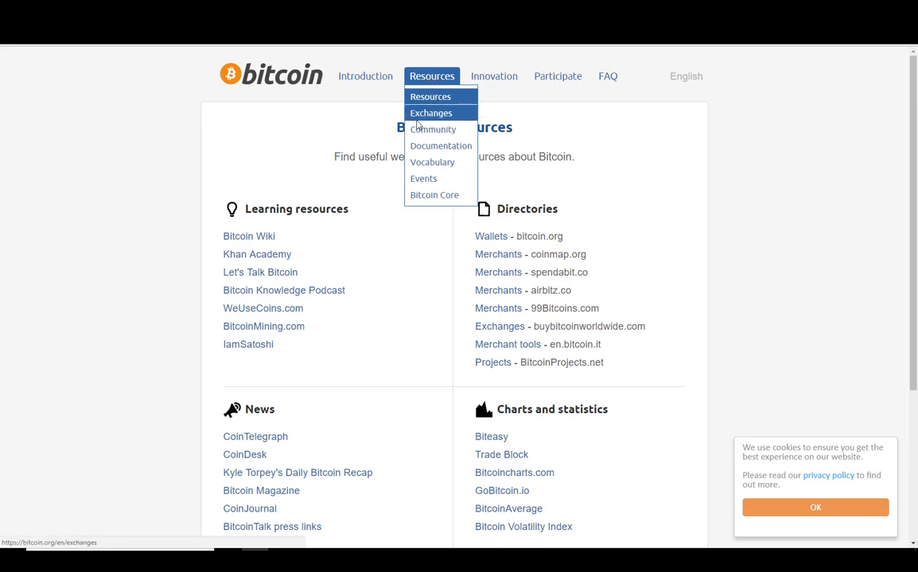
left_click(429, 111)
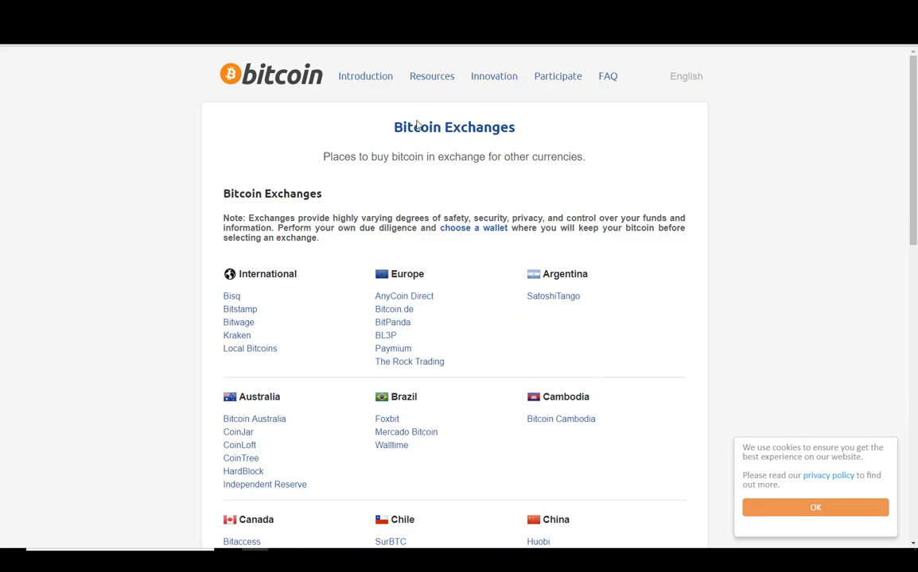
scroll("down", 3)
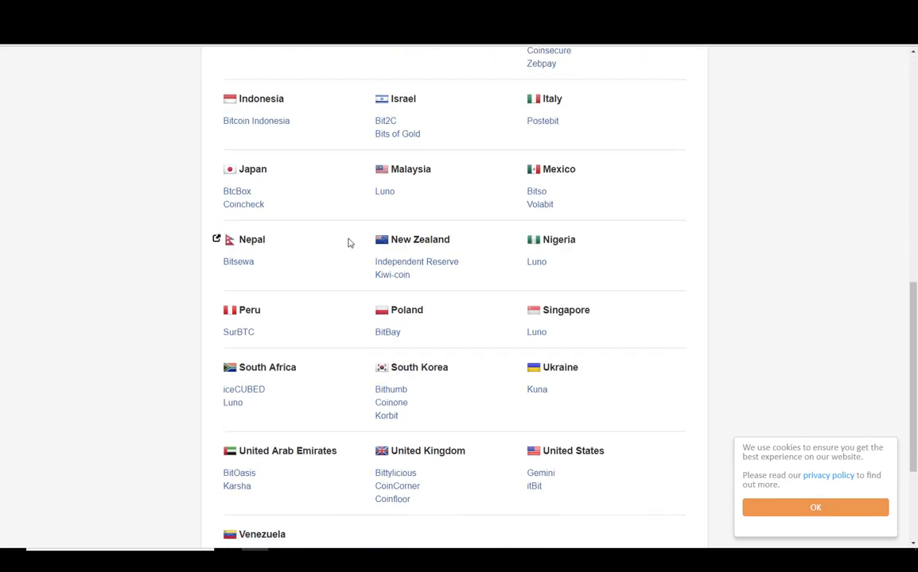
scroll("up", 3)
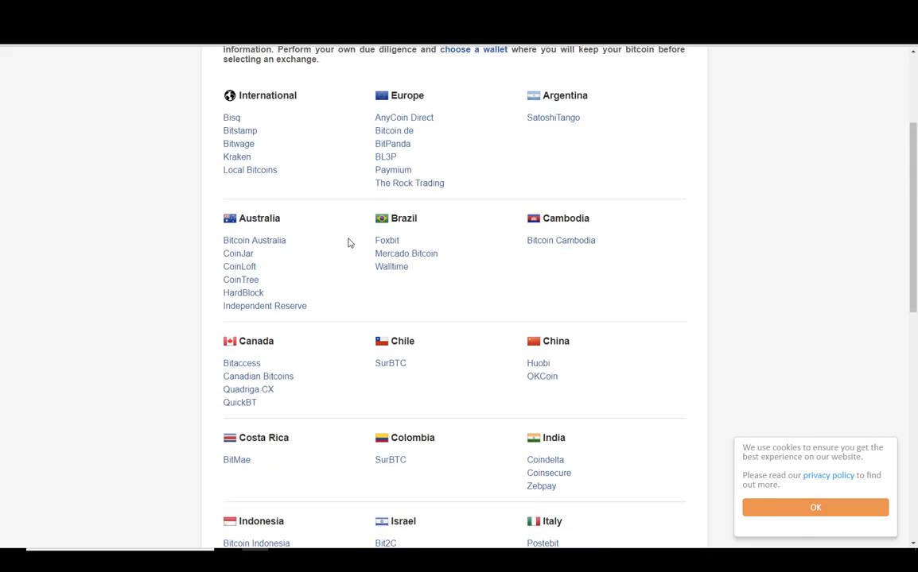
scroll("up", 3)
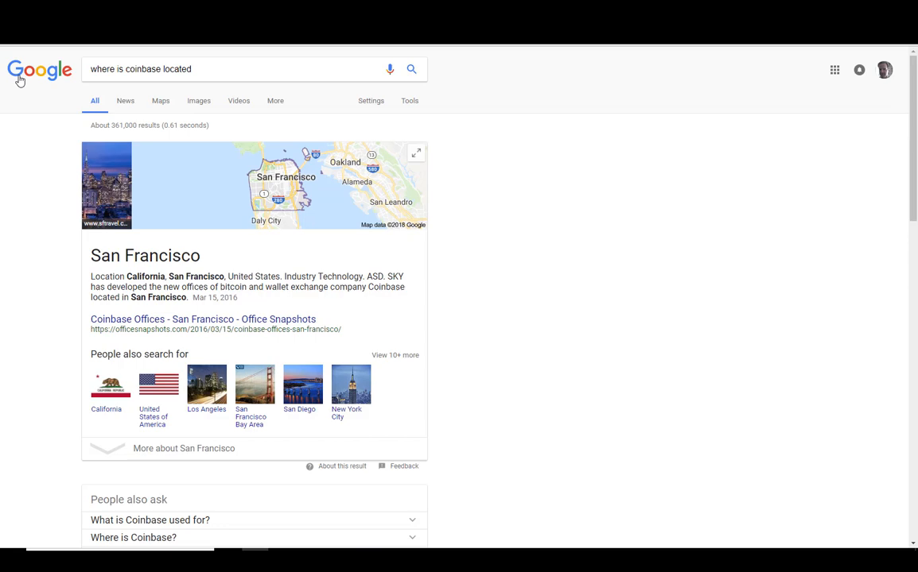
mouse_move(225, 120)
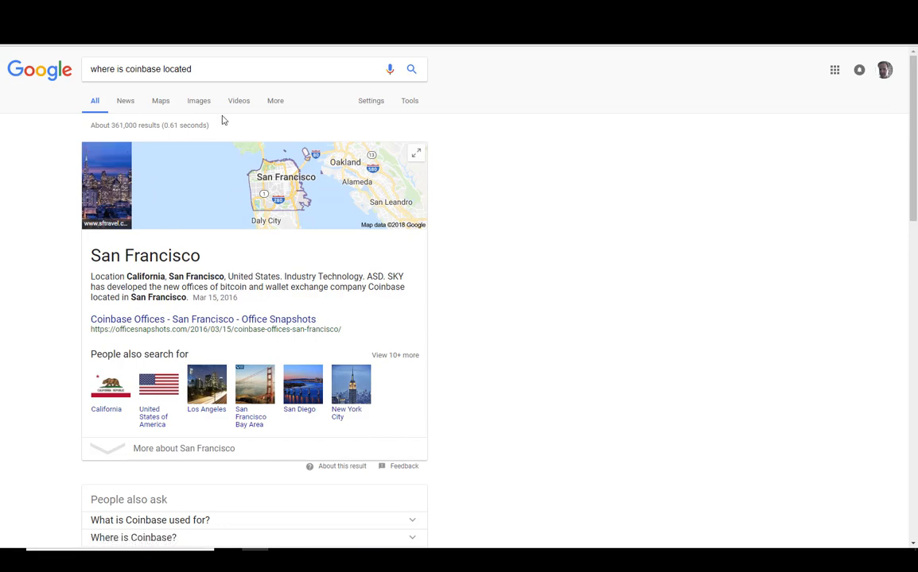
mouse_move(569, 147)
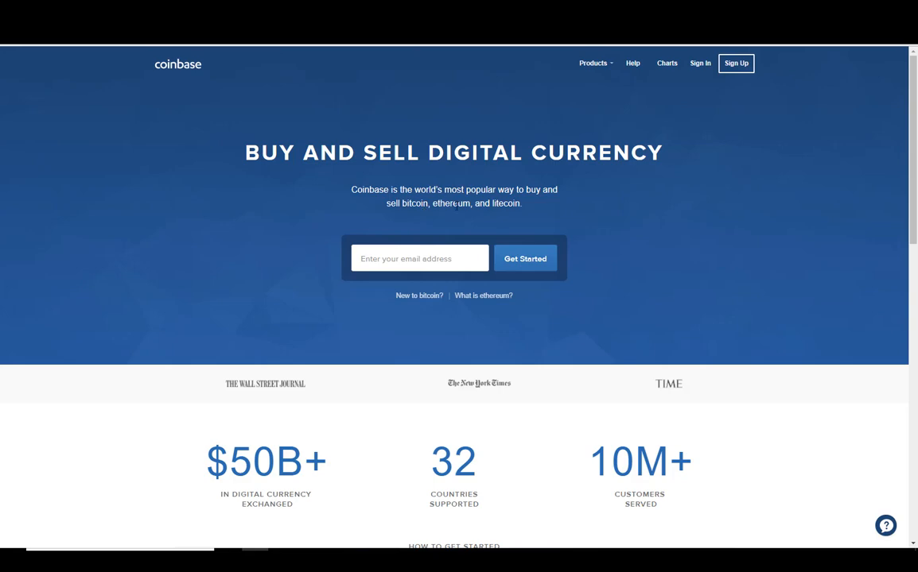
mouse_move(527, 214)
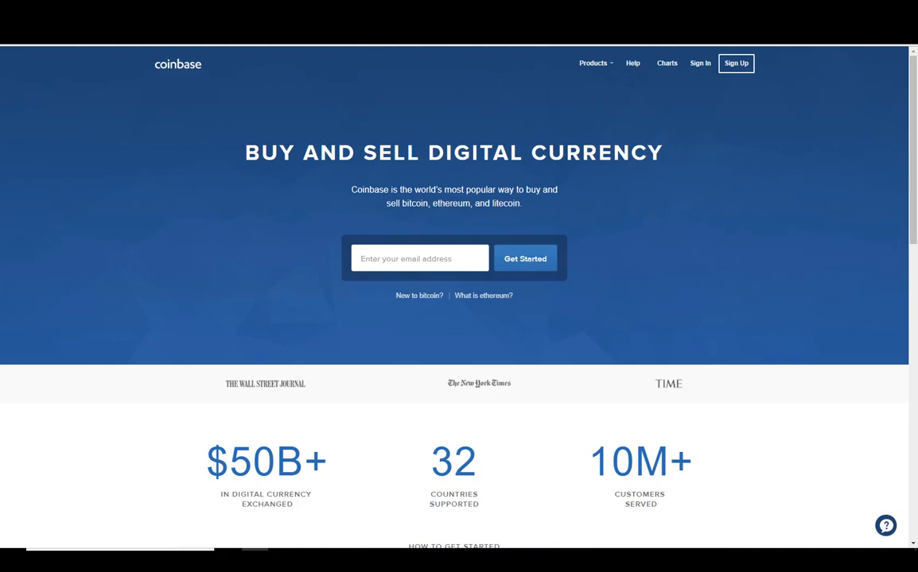
Step: Read through the Identity Verification article's upload tips and FAQs, returning to its top
left_click(633, 64)
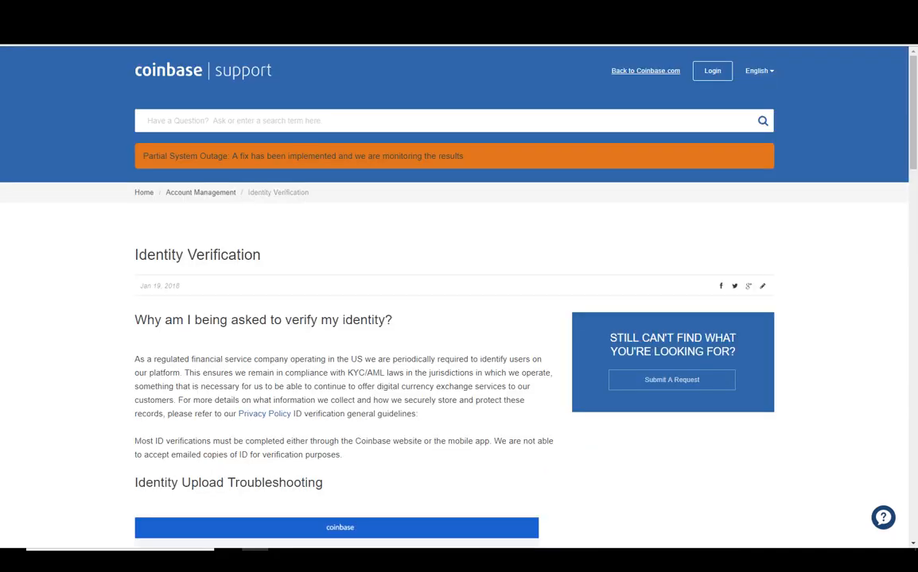
scroll("down", 3)
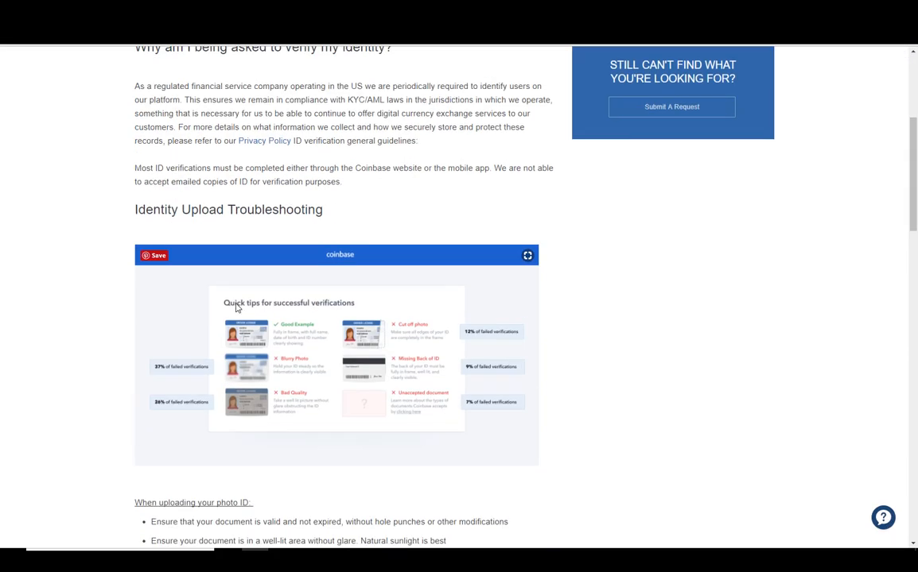
scroll("down", 3)
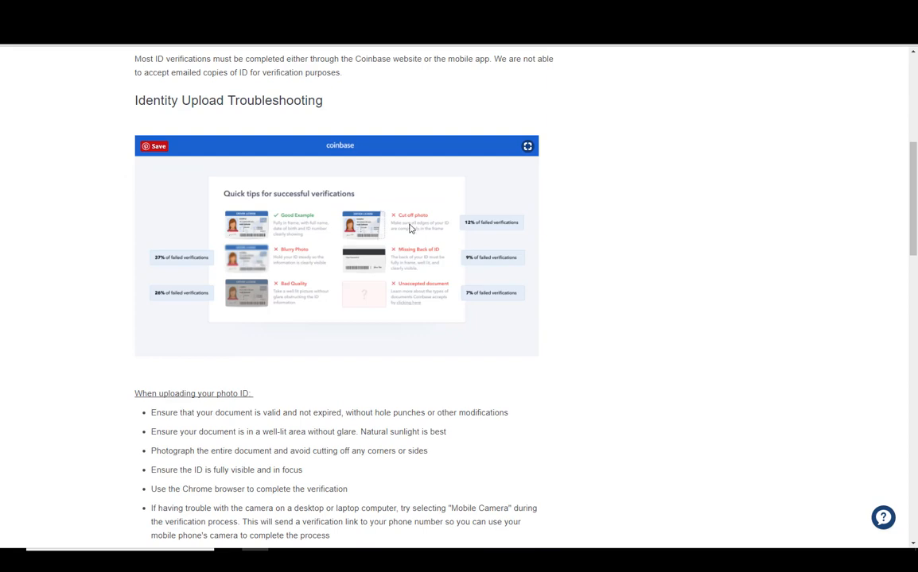
scroll("down", 3)
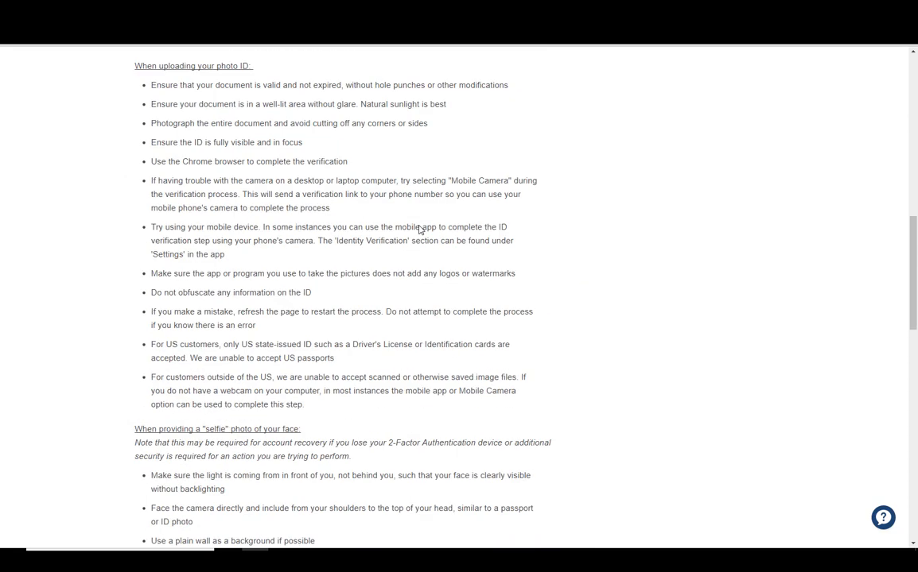
scroll("down", 3)
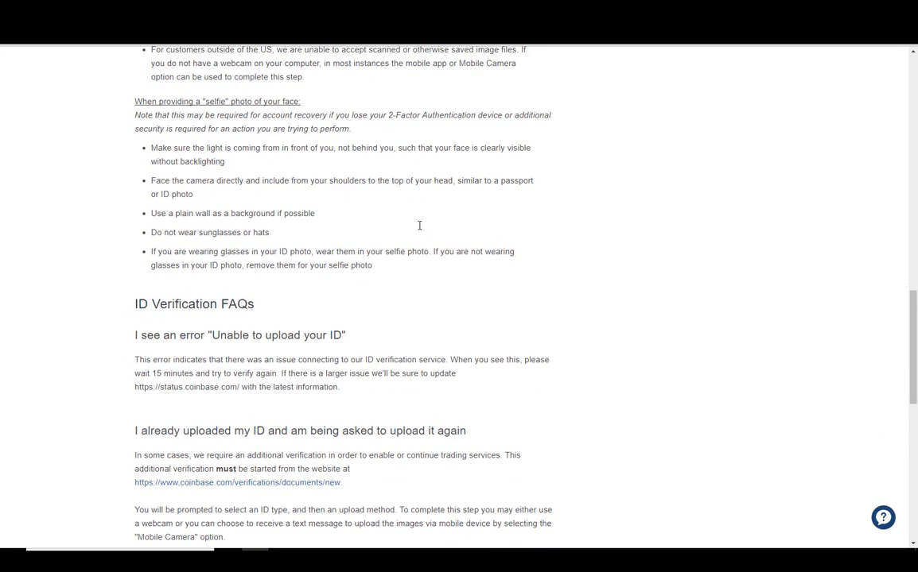
scroll("down", 3)
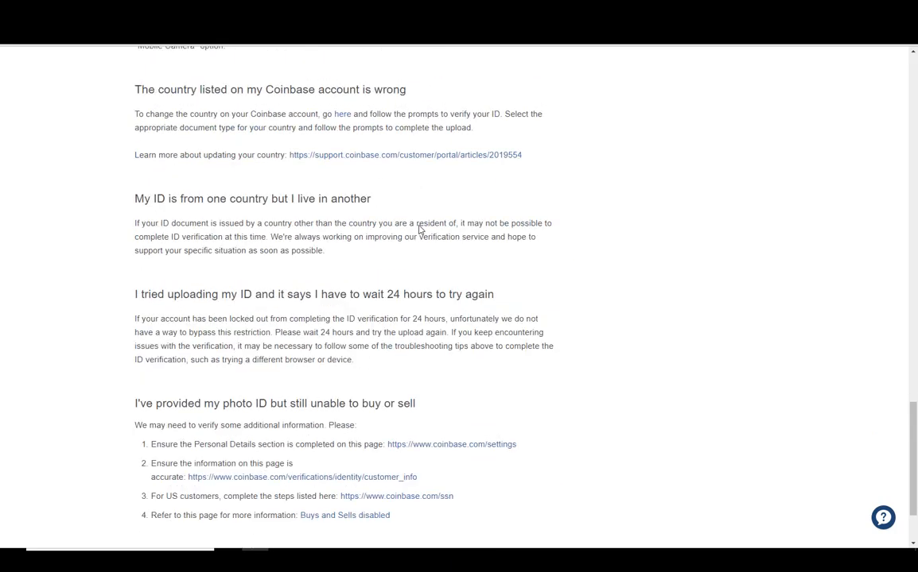
scroll("up", 3)
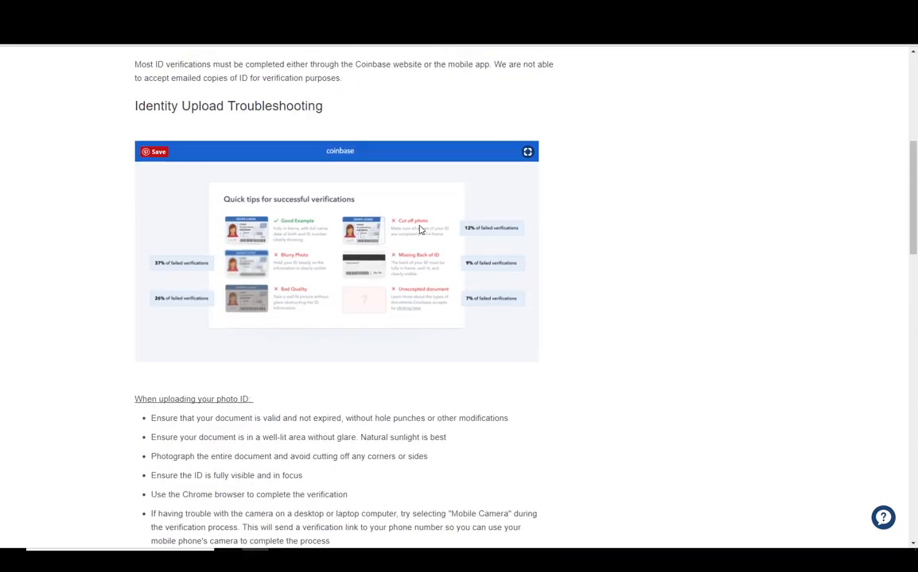
scroll("up", 3)
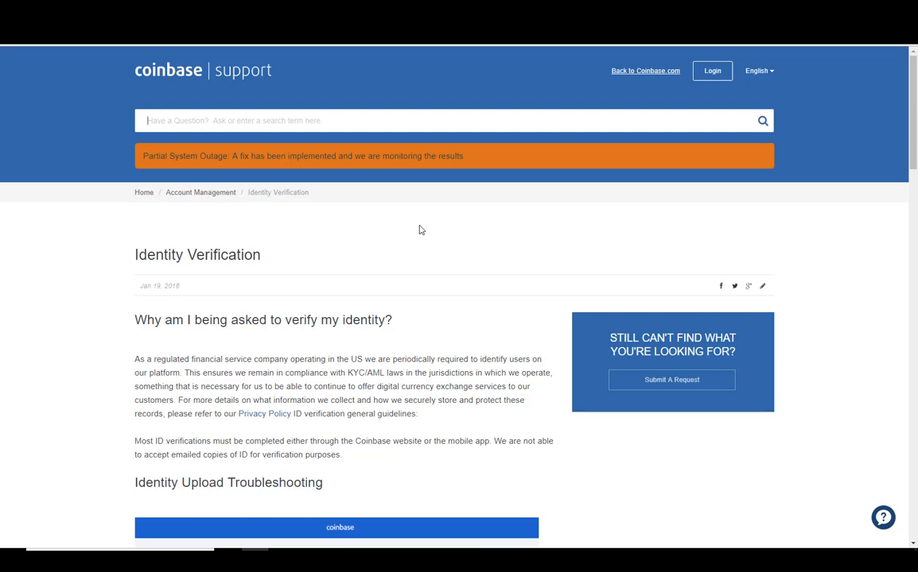
mouse_move(363, 210)
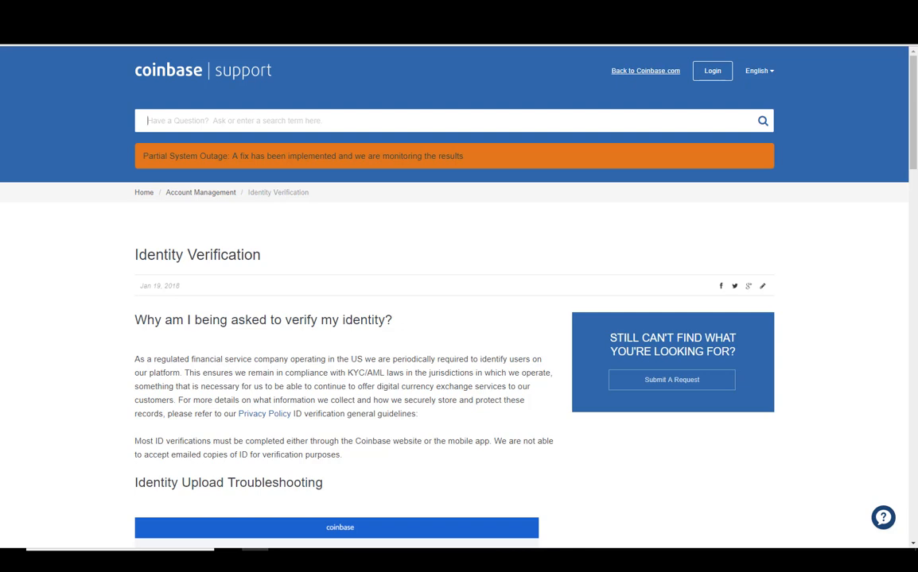
Step: View the dashboard's Bitcoin, Bitcoin Cash and Ethereum price charts in turn
left_click(646, 70)
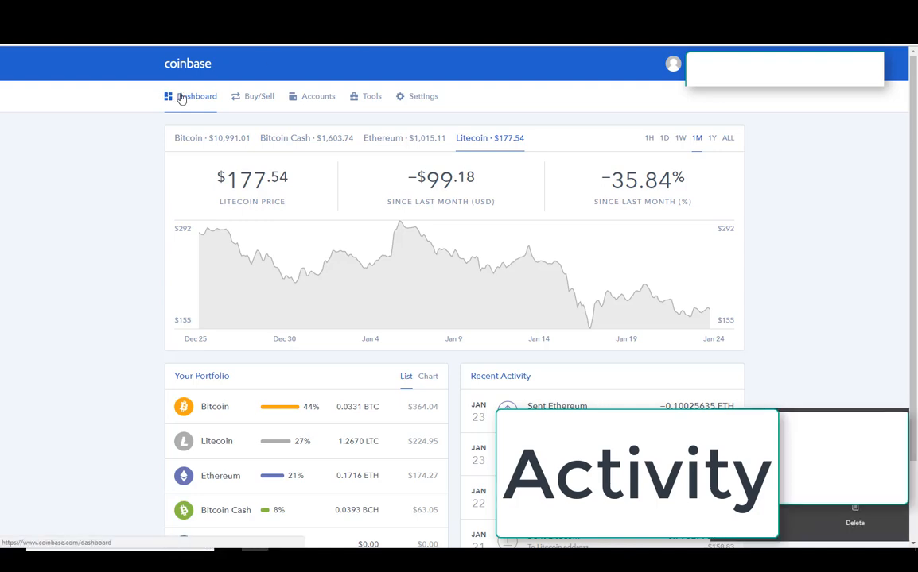
mouse_move(230, 168)
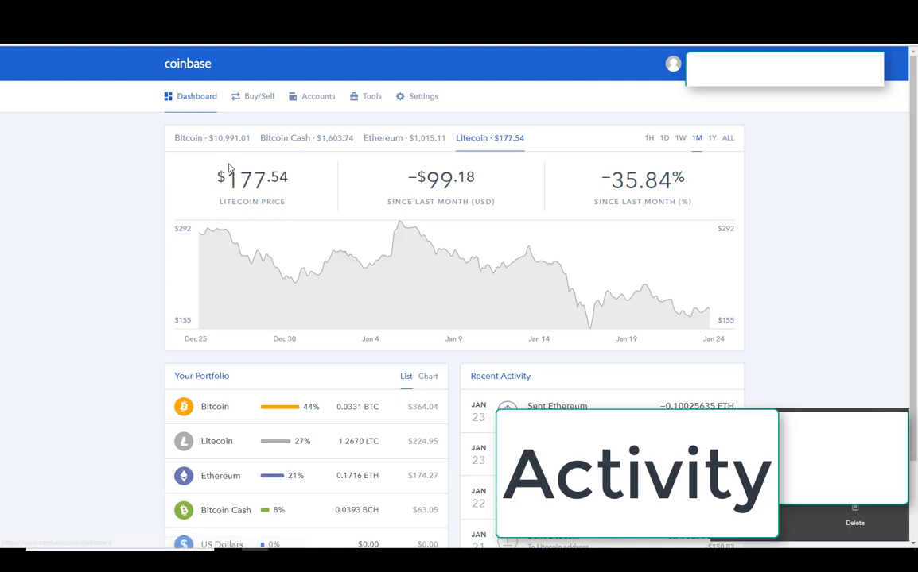
left_click(187, 136)
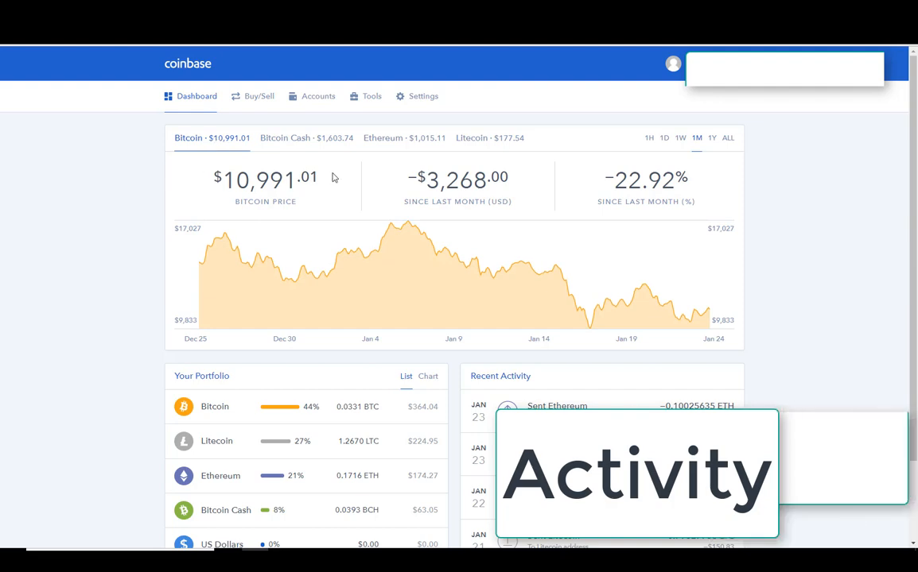
left_click(284, 137)
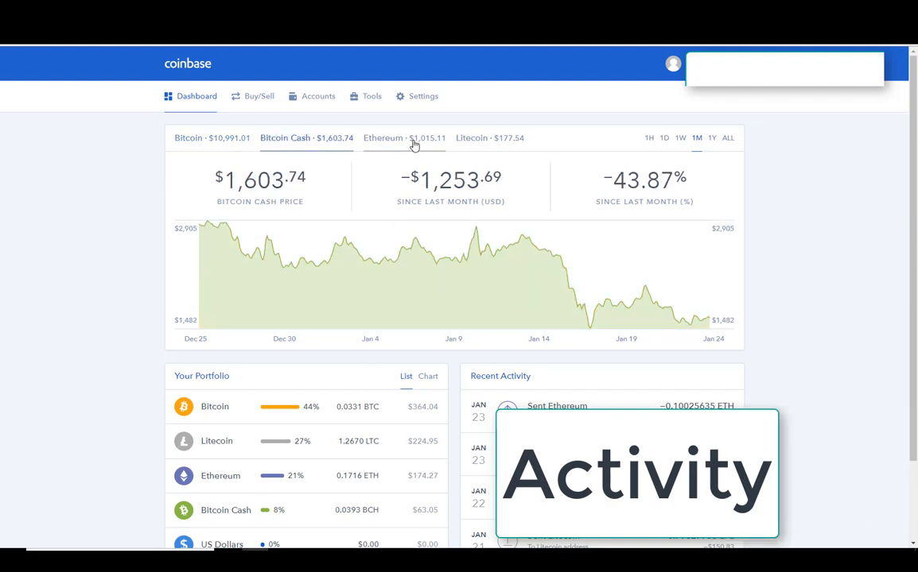
left_click(471, 136)
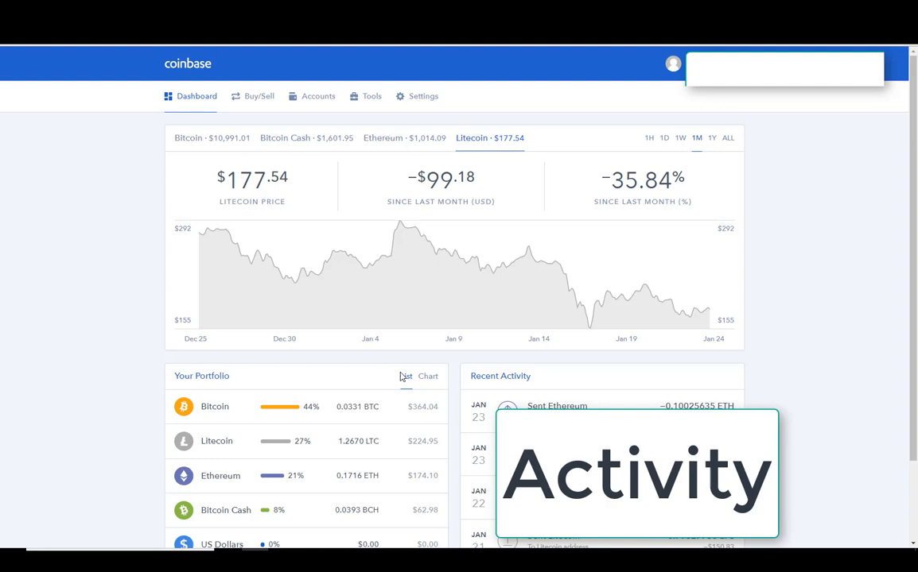
mouse_move(445, 350)
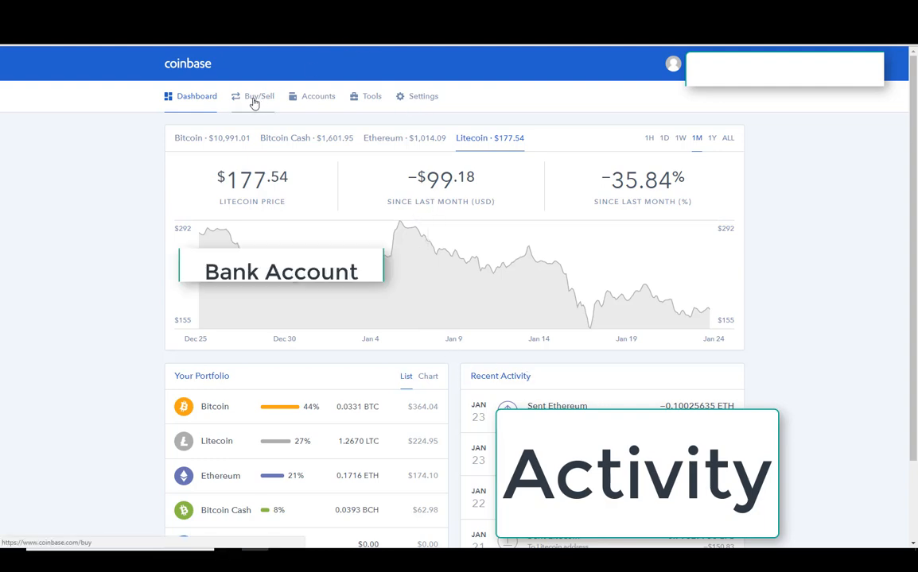
Step: Enter a $100 Bitcoin buy, briefly switching to Ethereum and back, giving about 0.0088 BTC
left_click(260, 97)
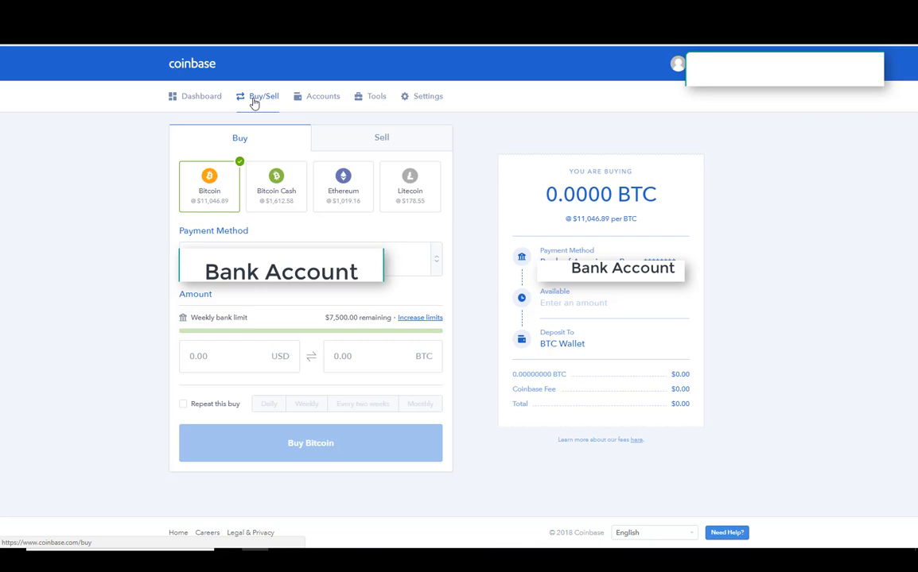
mouse_move(226, 403)
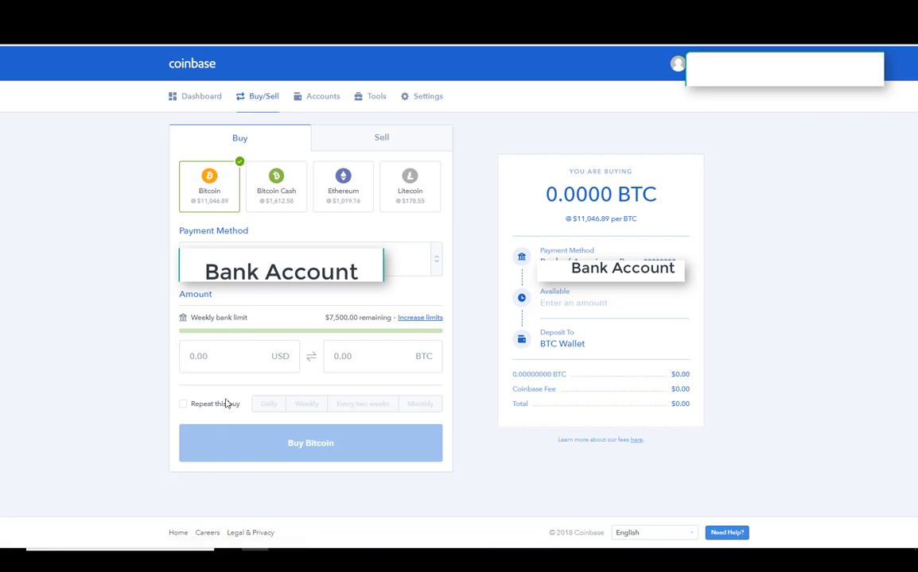
left_click(222, 356)
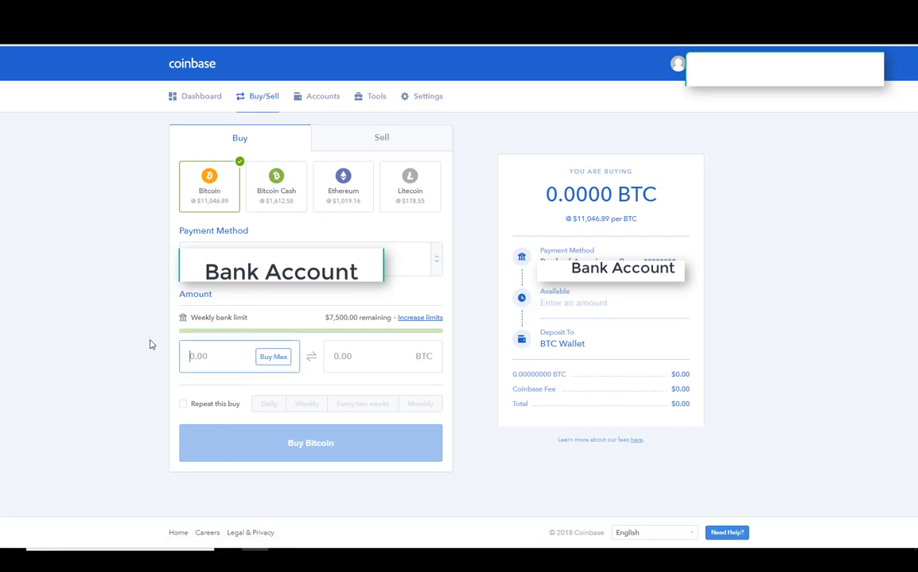
type("100")
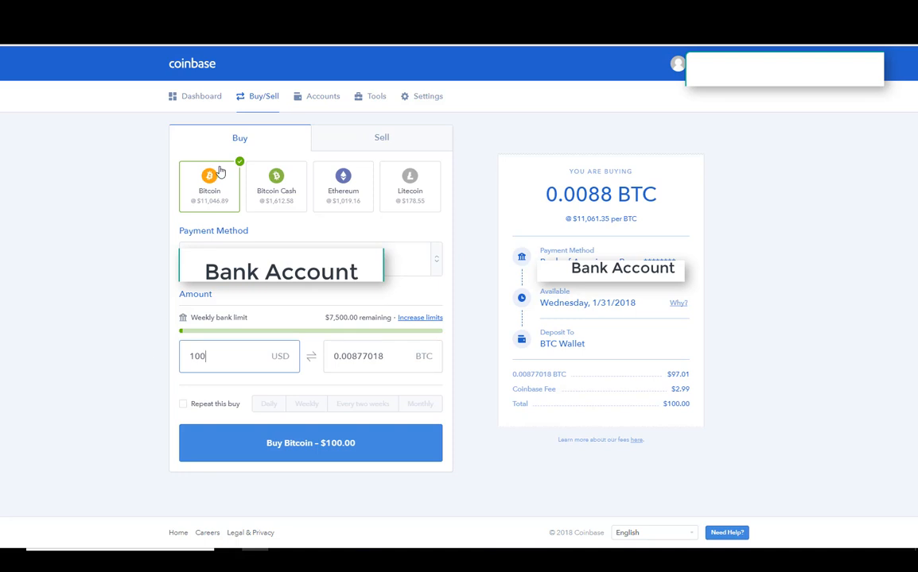
left_click(344, 185)
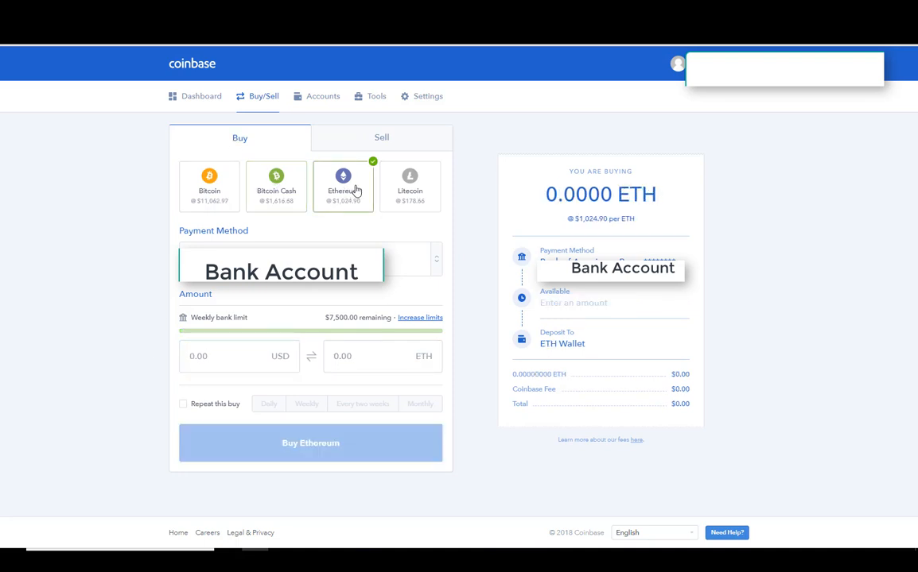
left_click(210, 187)
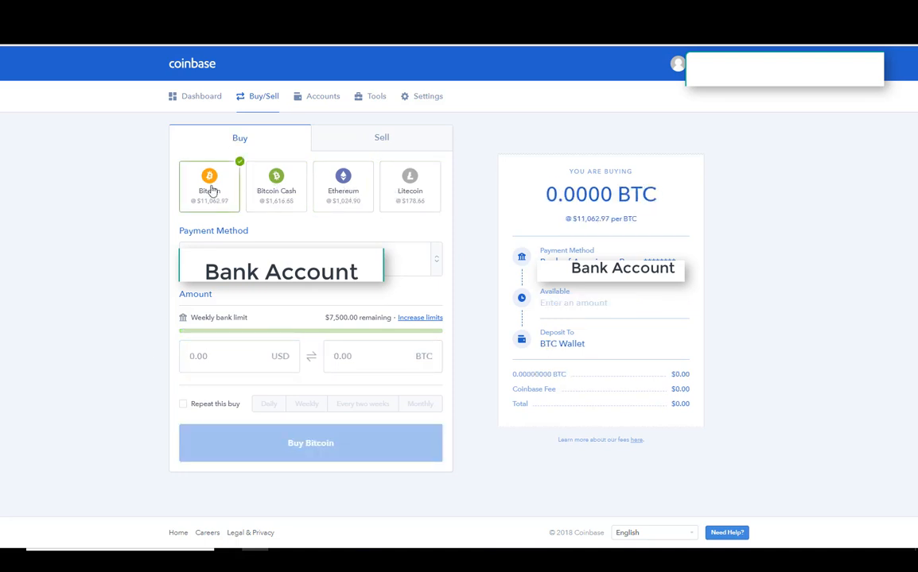
type("1")
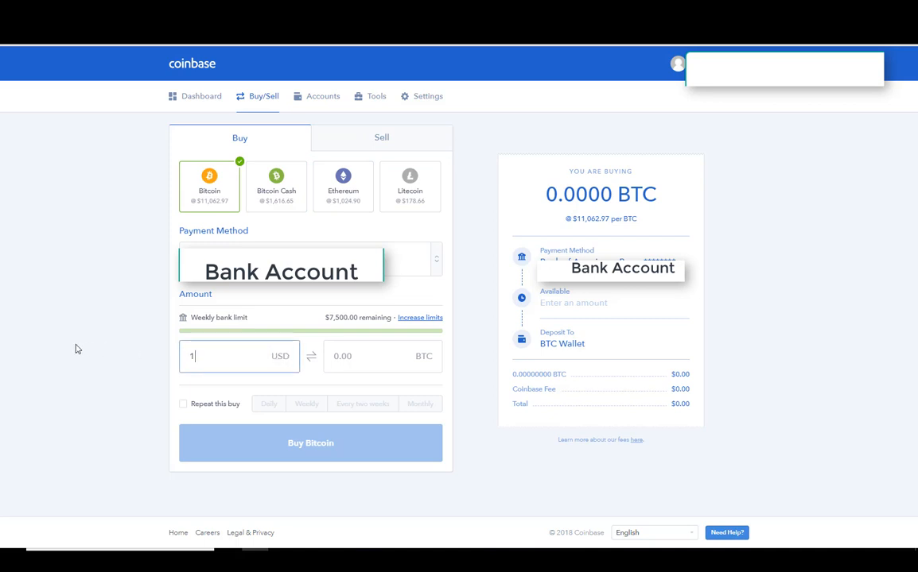
type("00")
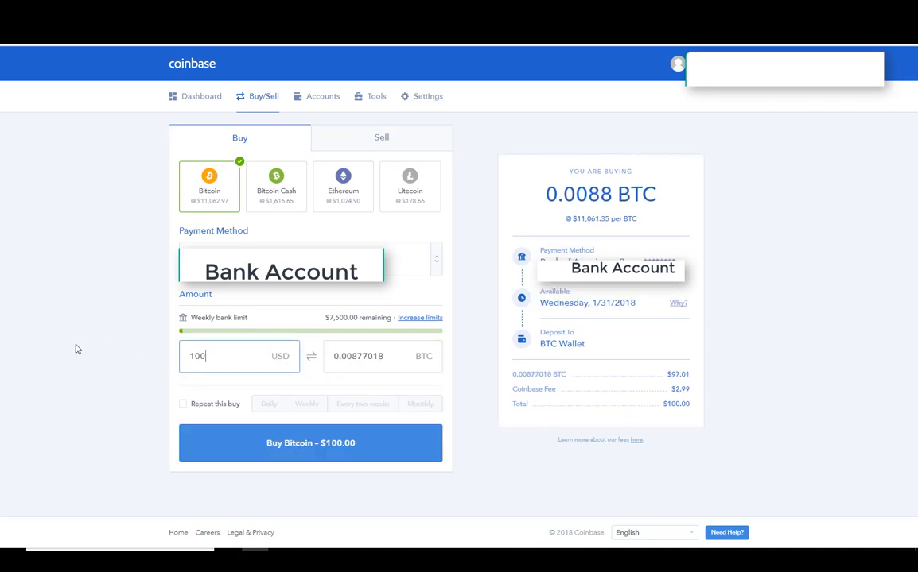
mouse_move(310, 442)
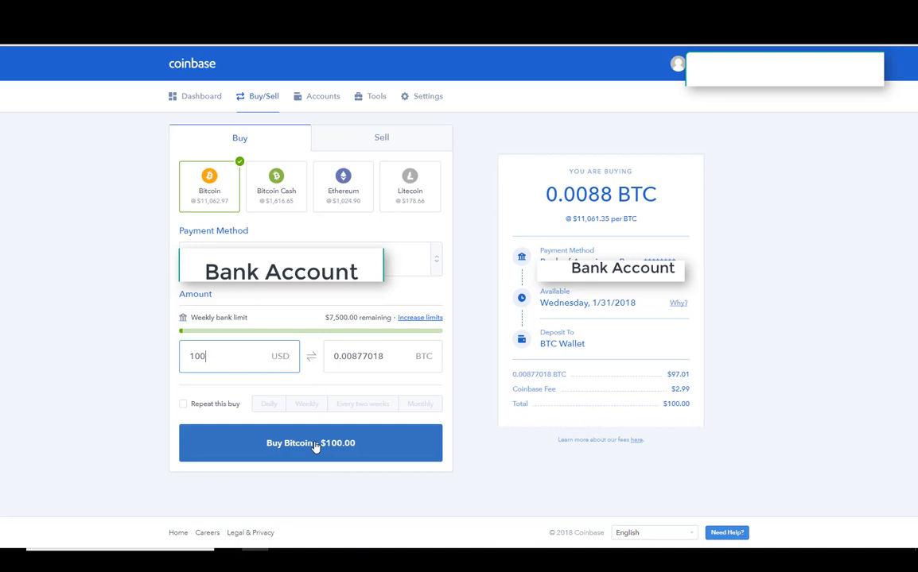
mouse_move(442, 423)
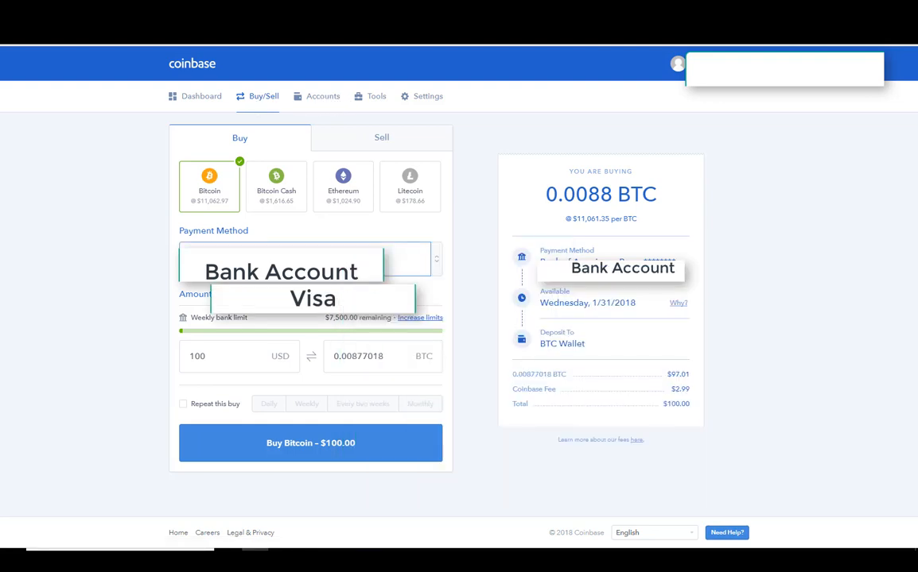
Step: Pay with the Visa card instead, then go to the Accounts page of wallets
left_click(436, 259)
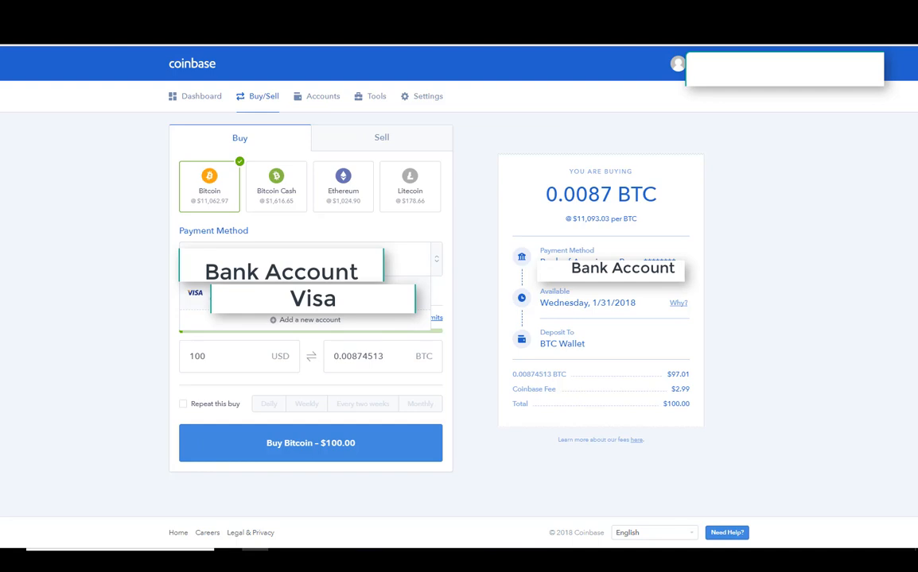
left_click(311, 299)
type("50")
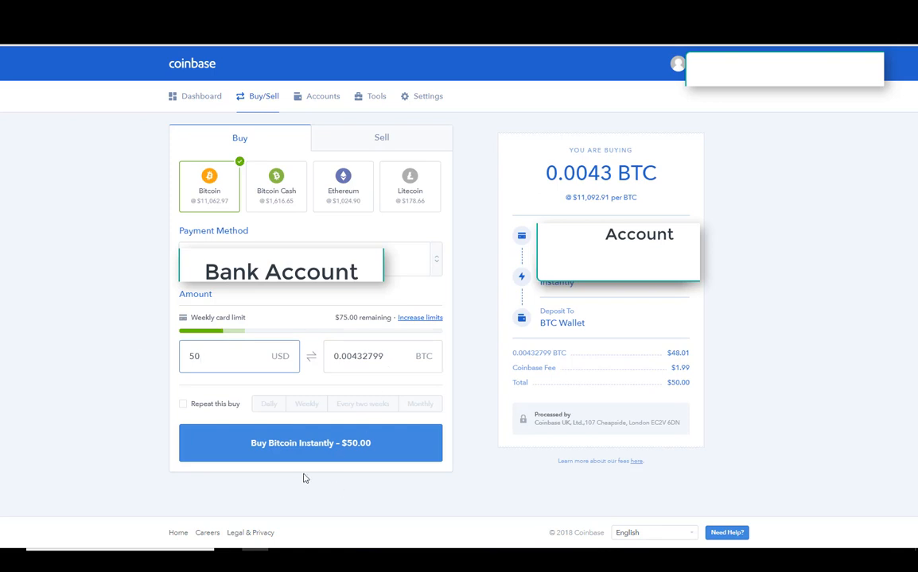
mouse_move(302, 458)
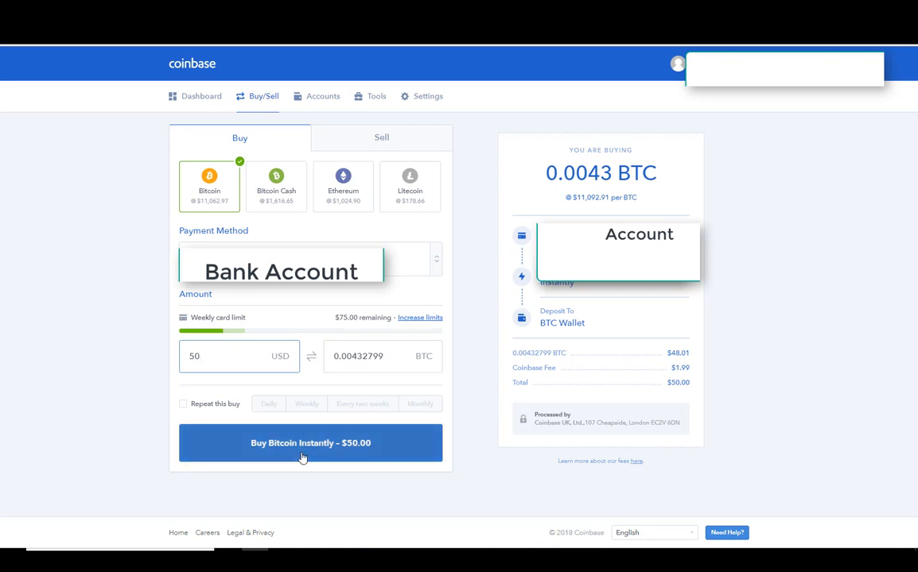
mouse_move(226, 179)
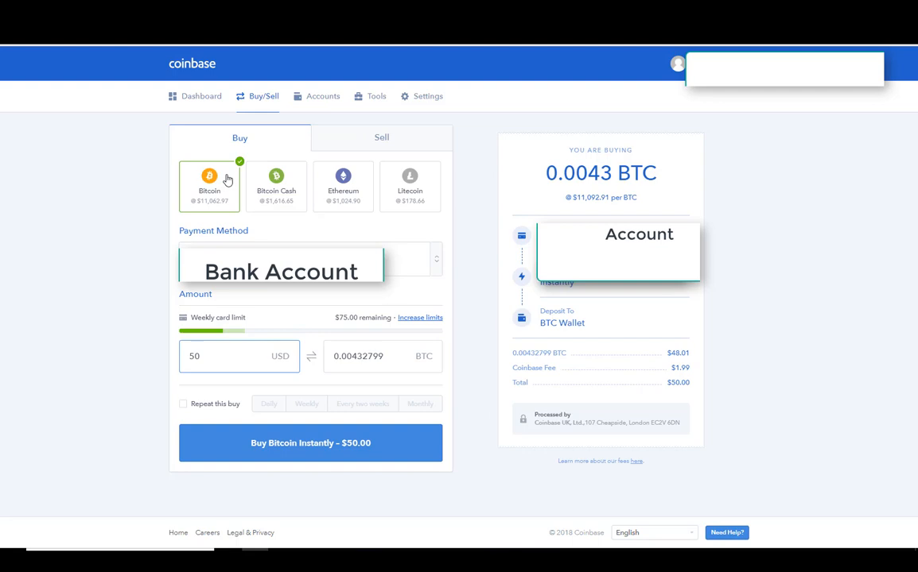
left_click(323, 97)
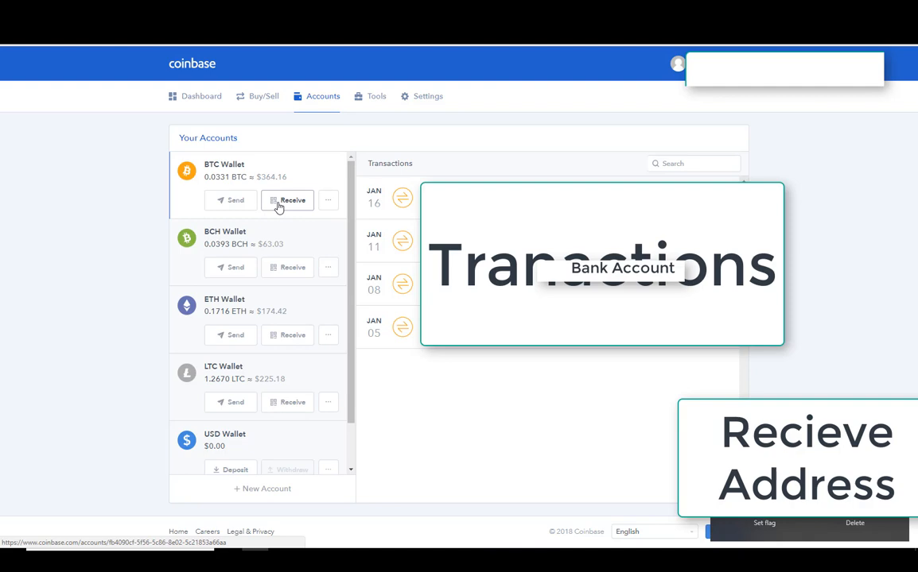
Step: Check the BTC wallet's receiving address, then view its 0.0331 BTC balance and transactions
left_click(292, 200)
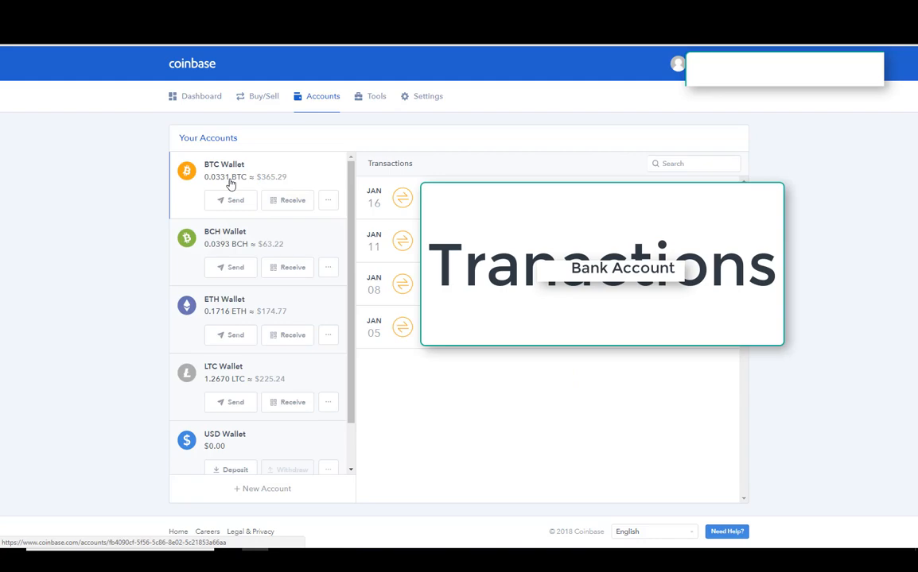
left_click(293, 334)
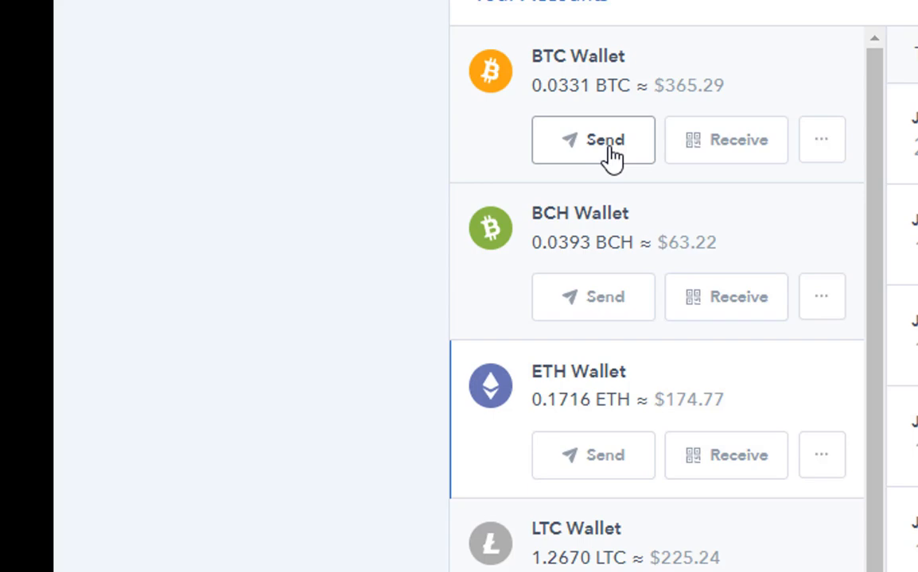
Step: Start a send from the BTC wallet with the USD amount set to 100
left_click(591, 140)
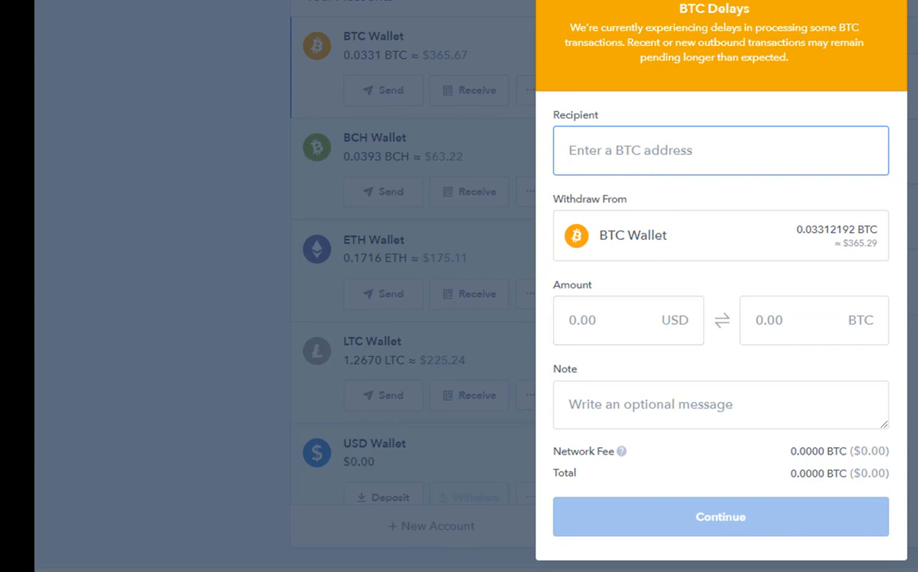
left_click(624, 321)
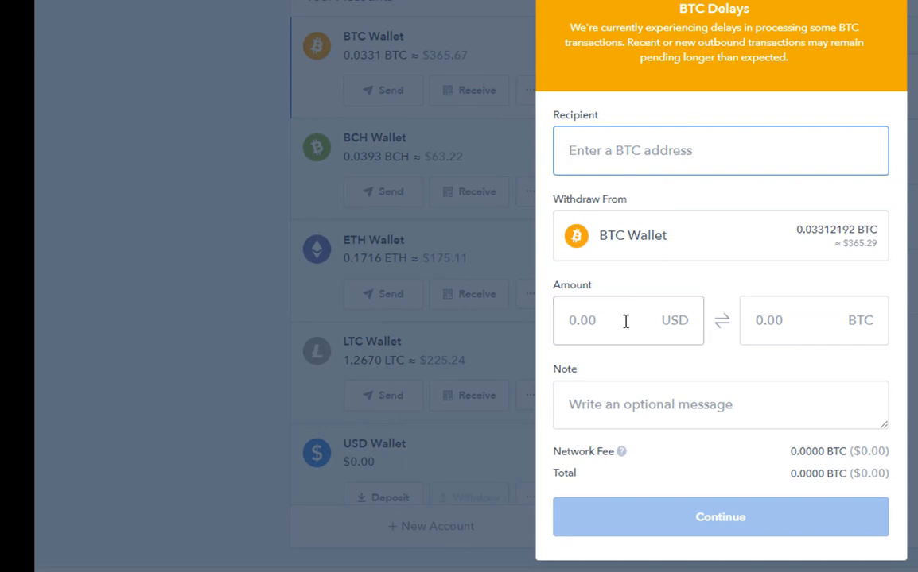
type("10")
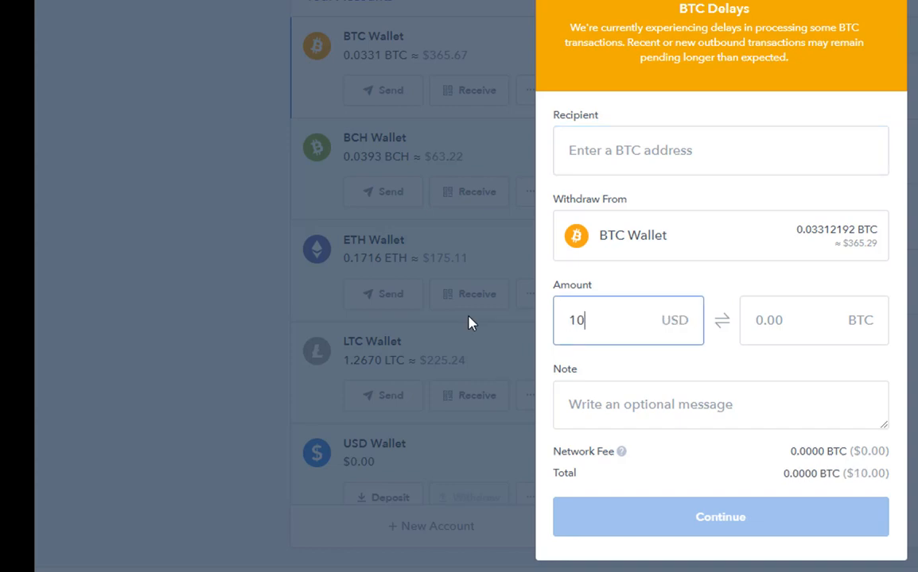
type("0")
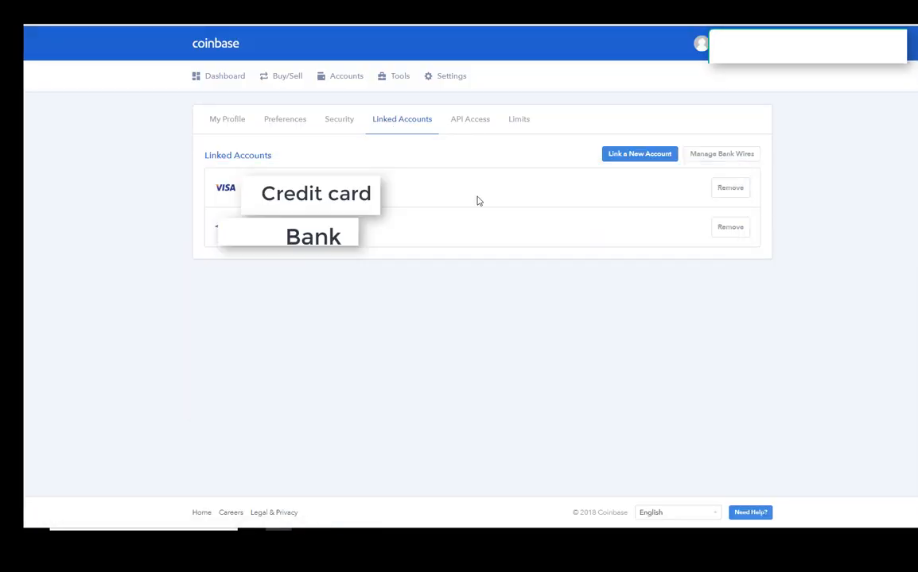
mouse_move(467, 215)
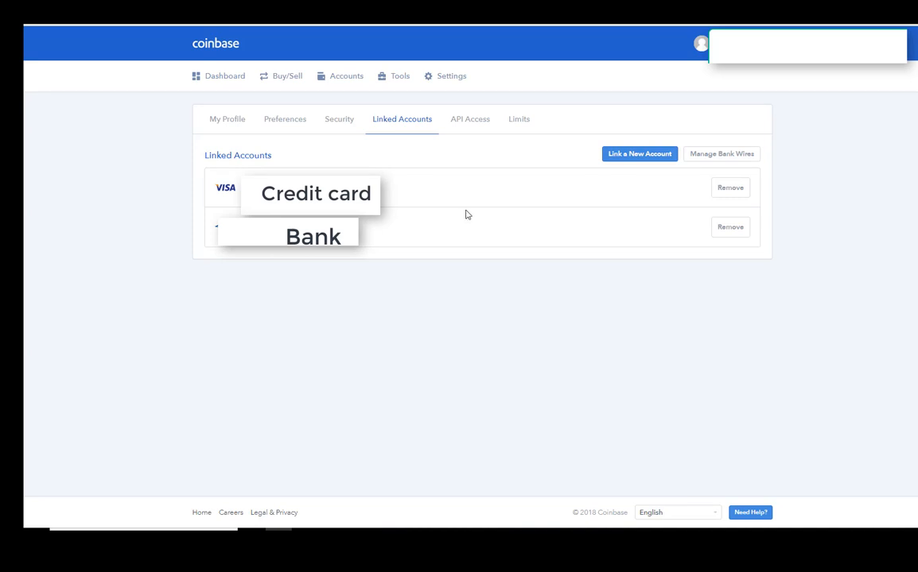
mouse_move(639, 159)
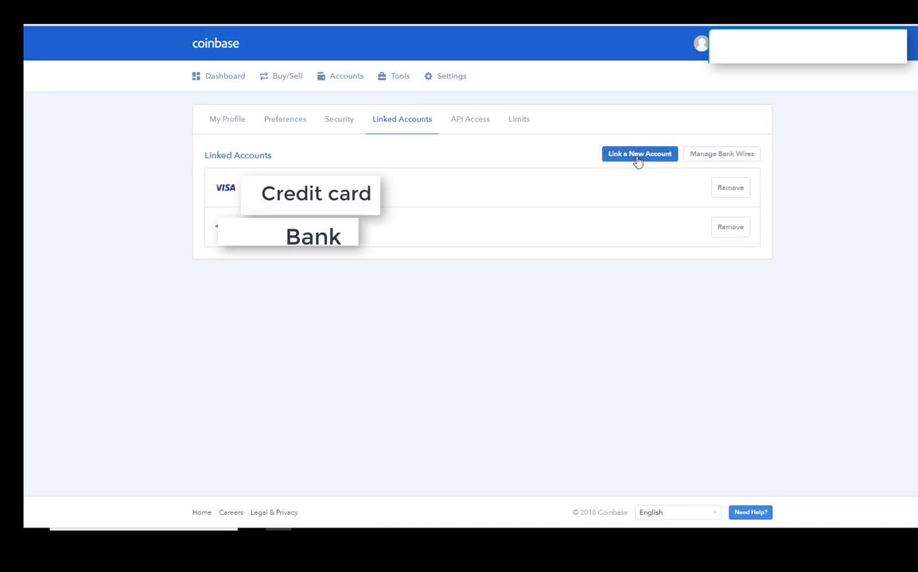
Step: Begin linking a new payment account from Linked Accounts
left_click(639, 153)
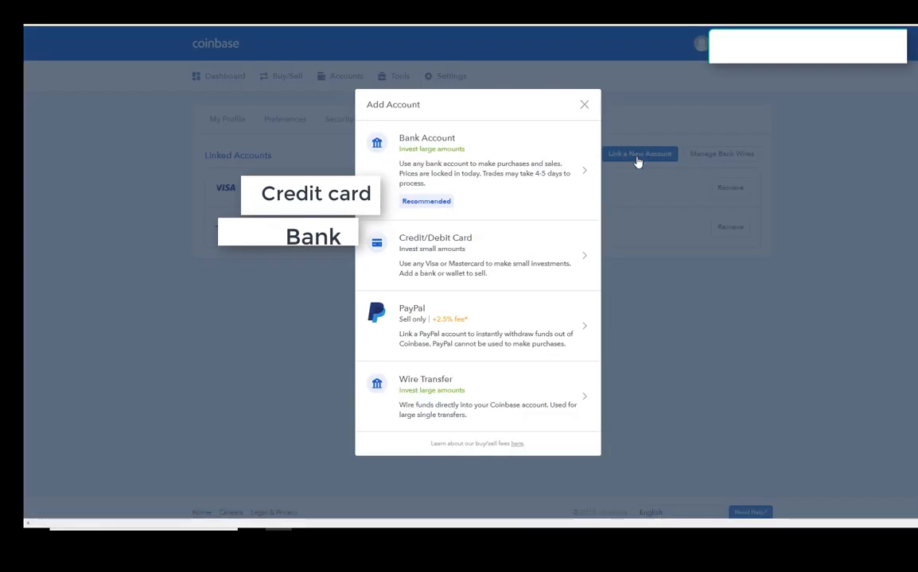
mouse_move(466, 349)
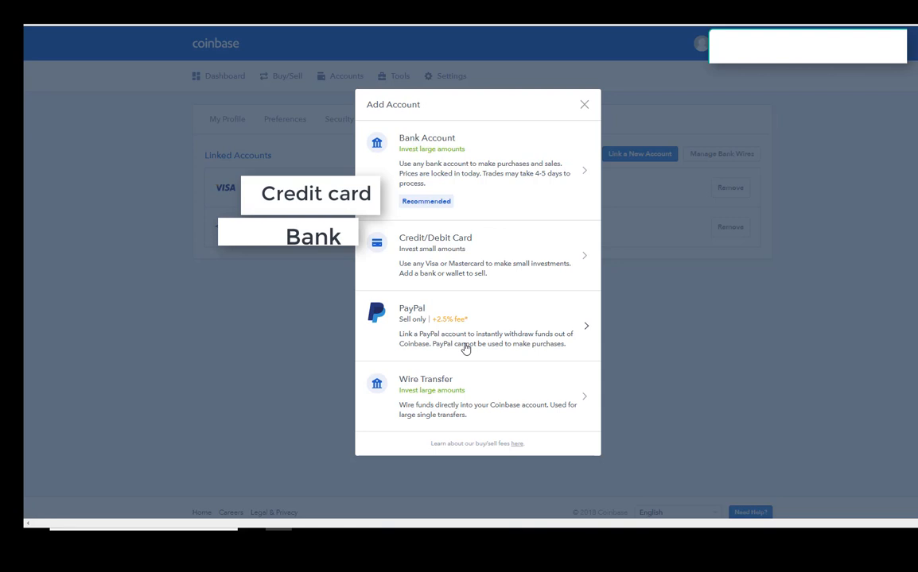
mouse_move(496, 356)
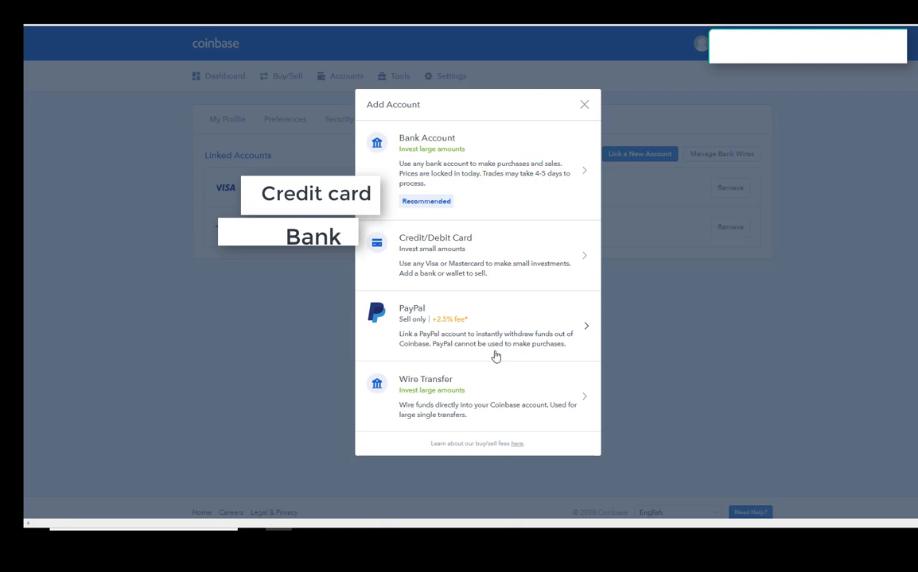
mouse_move(468, 191)
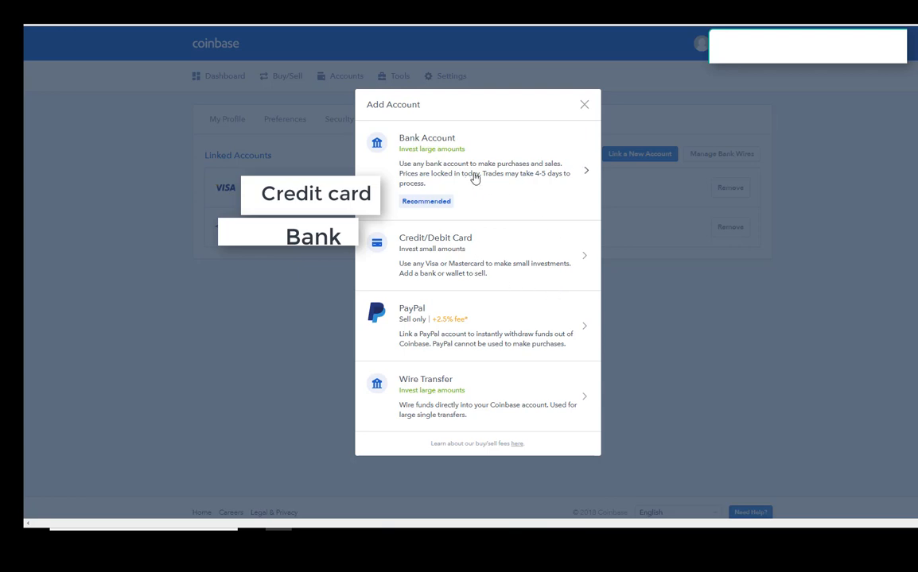
Step: Choose Bank Account to see the bank picker, then close it without linking
left_click(477, 168)
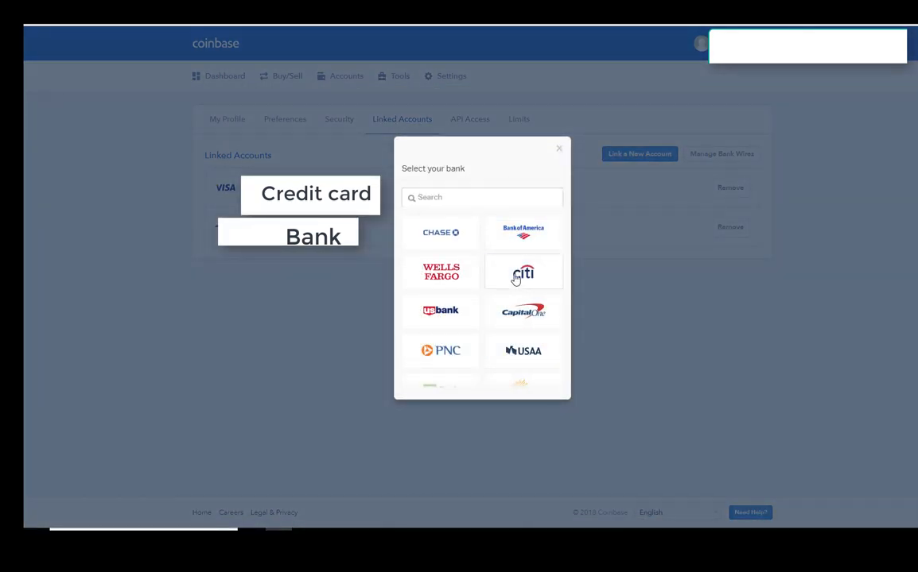
mouse_move(491, 343)
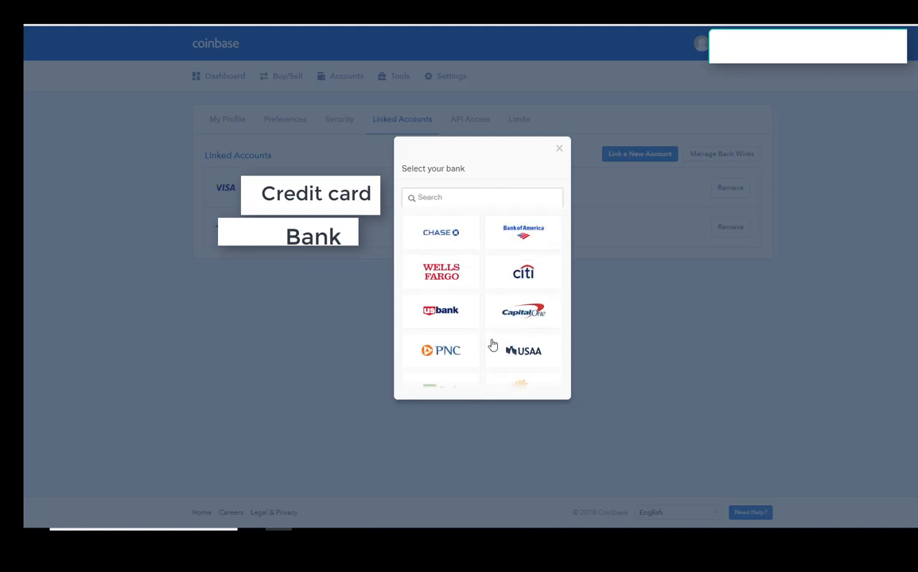
left_click(559, 148)
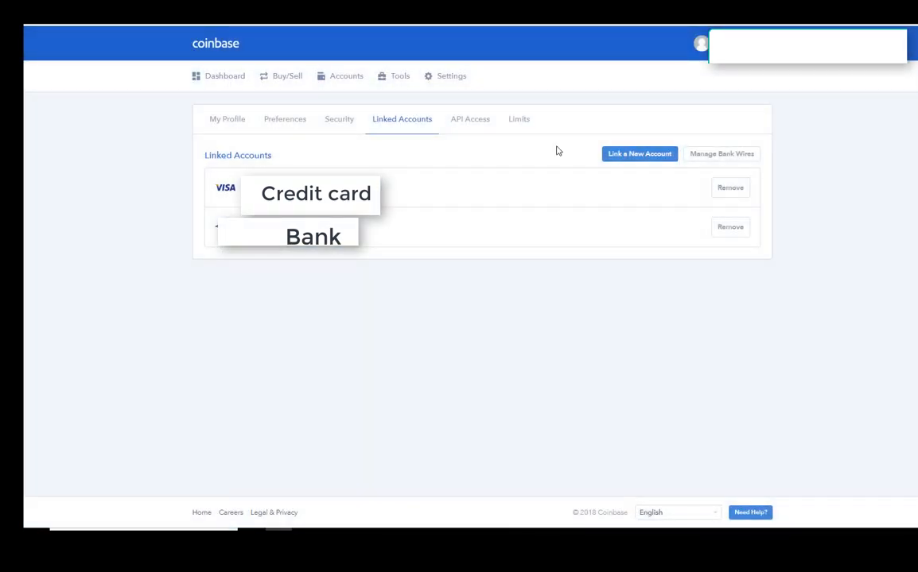
mouse_move(565, 88)
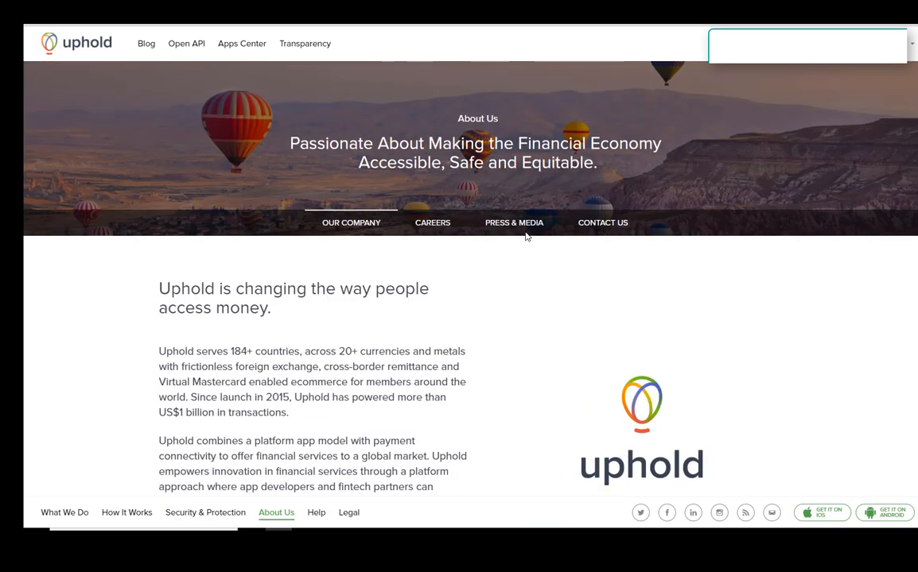
mouse_move(512, 299)
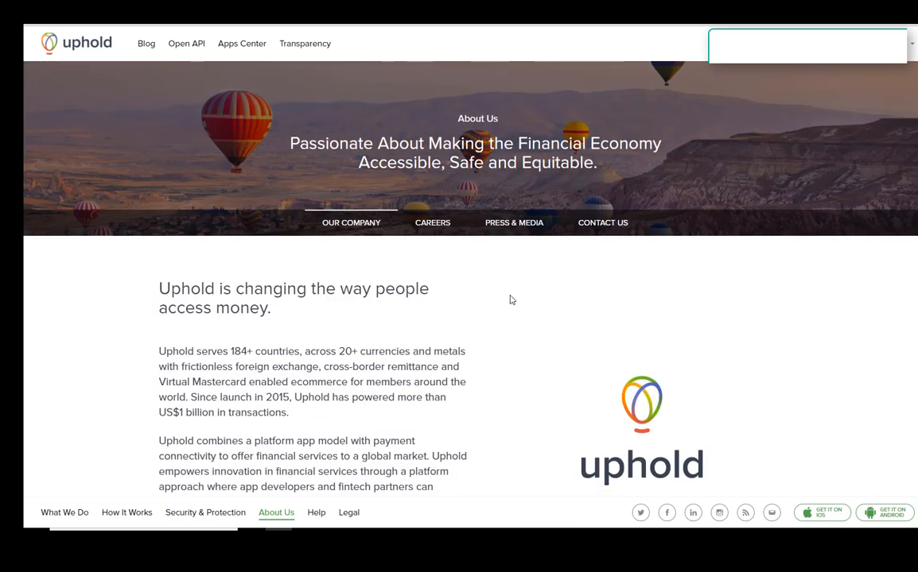